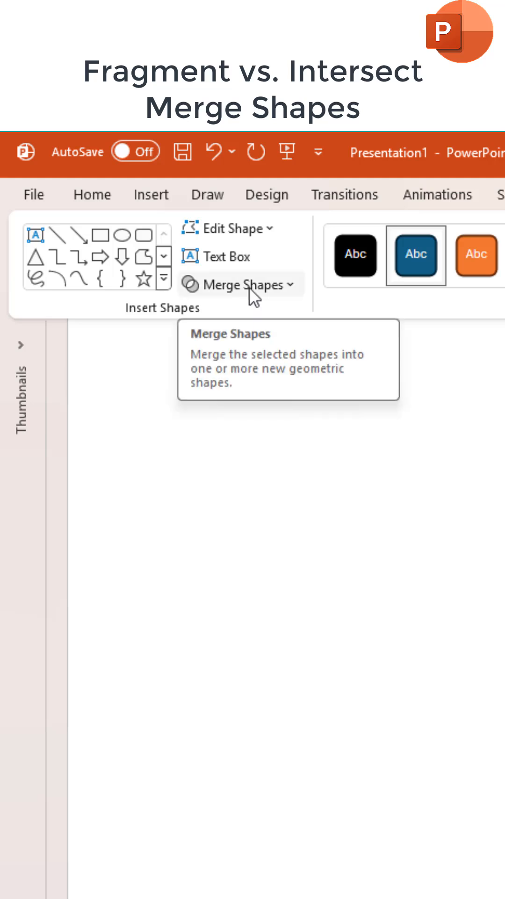
# Show the Merge Shapes options — Union, Combine, Fragment, Intersect, Subtract — on the Shape Format tab
pyautogui.click(239, 283)
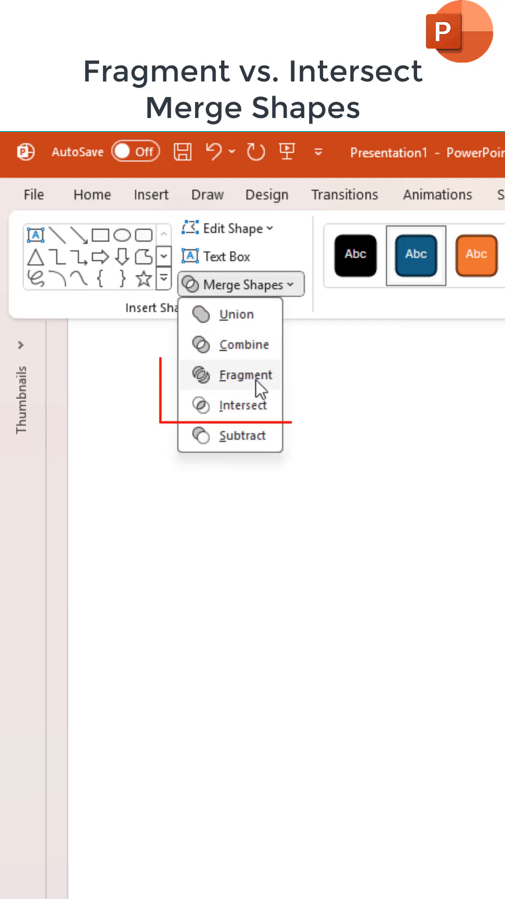
pyautogui.moveTo(260, 413)
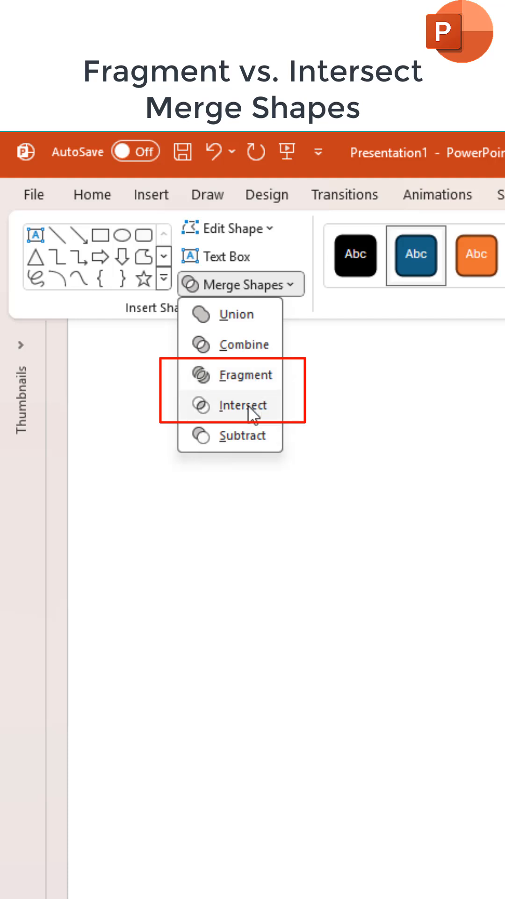
pyautogui.moveTo(316, 362)
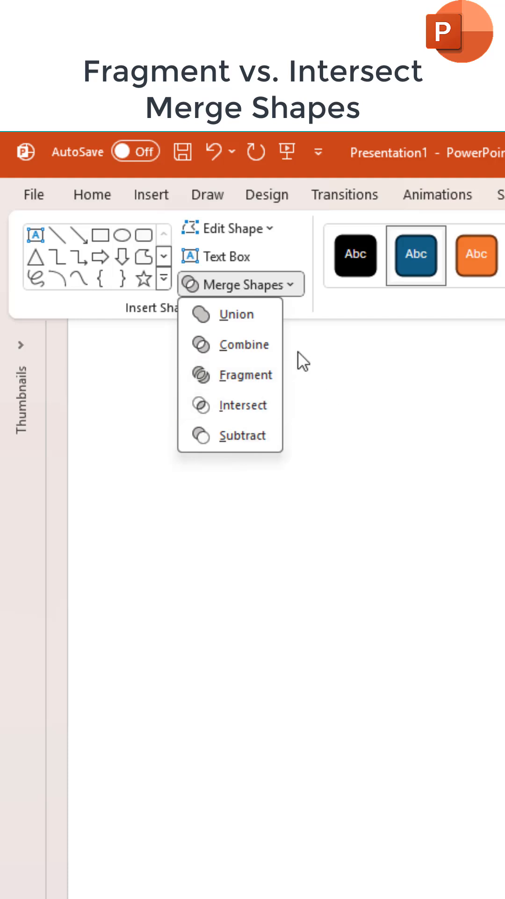
# Draw a wide blue rectangle on the slide to sit behind the 'The Teach...' heading text
pyautogui.click(152, 195)
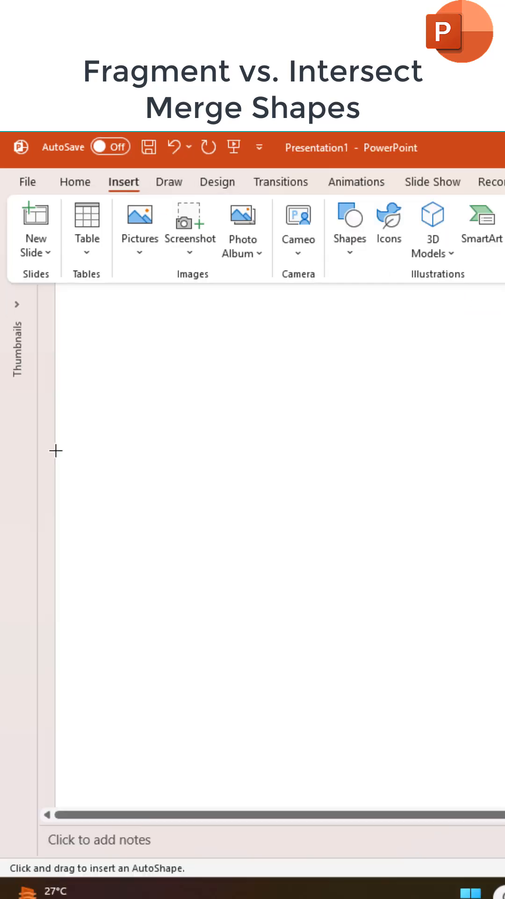
pyautogui.click(453, 229)
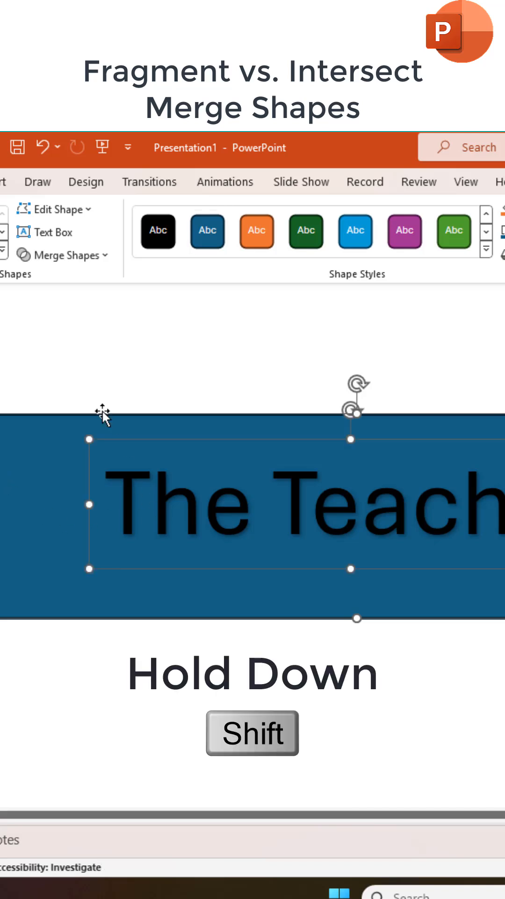
# Apply Merge Shapes > Fragment so each 'The Teach...' letter becomes its own blue shape
pyautogui.click(62, 254)
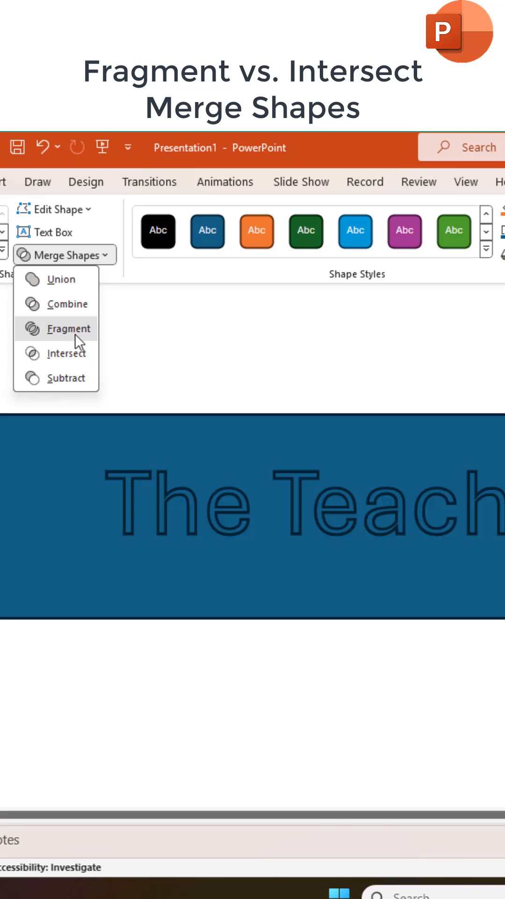
pyautogui.click(71, 329)
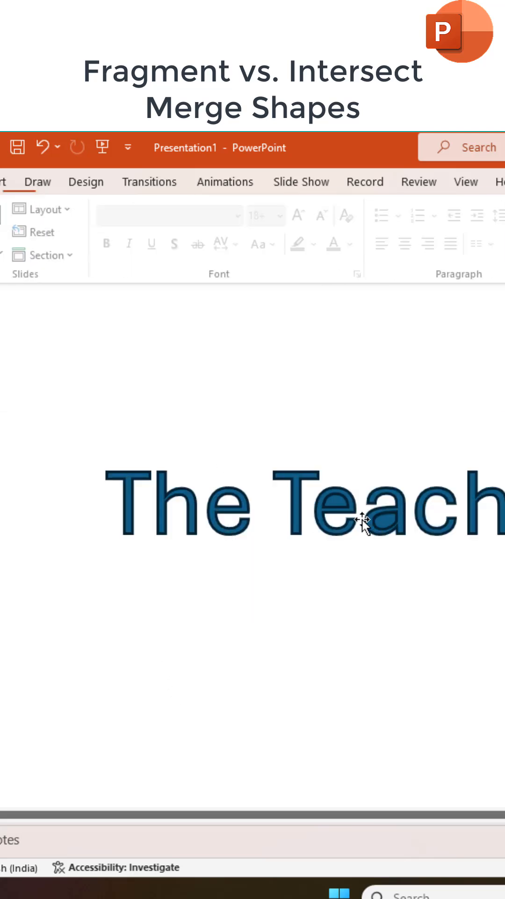
# Reshape the letter T's stem with Edit Points, restore the original, and list the merge options again
pyautogui.click(361, 507)
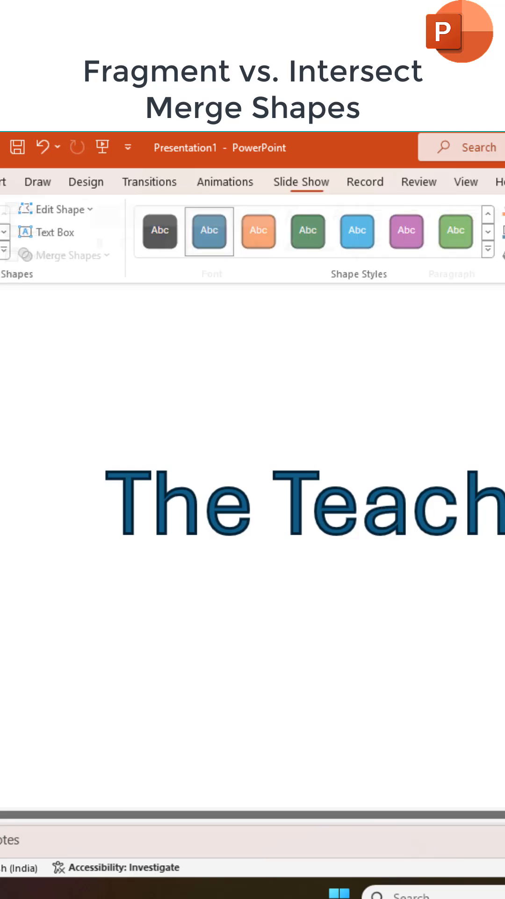
pyautogui.click(132, 501)
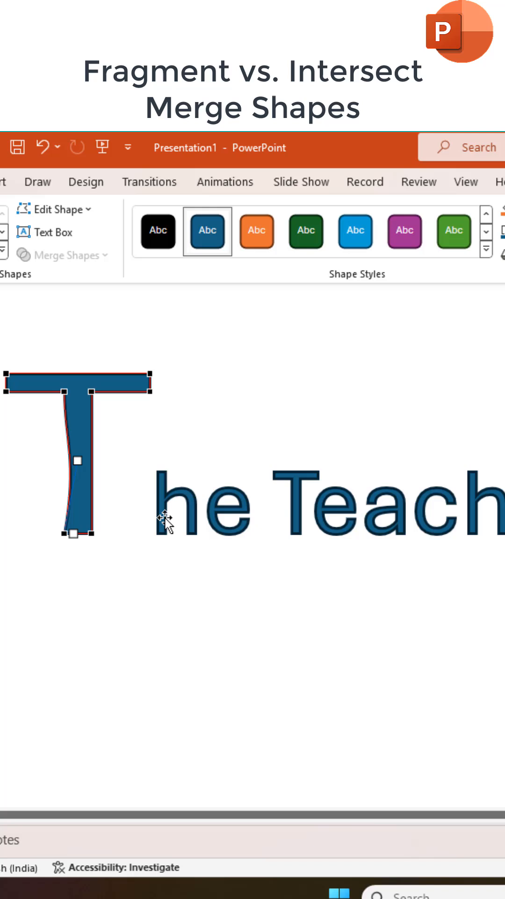
pyautogui.click(65, 254)
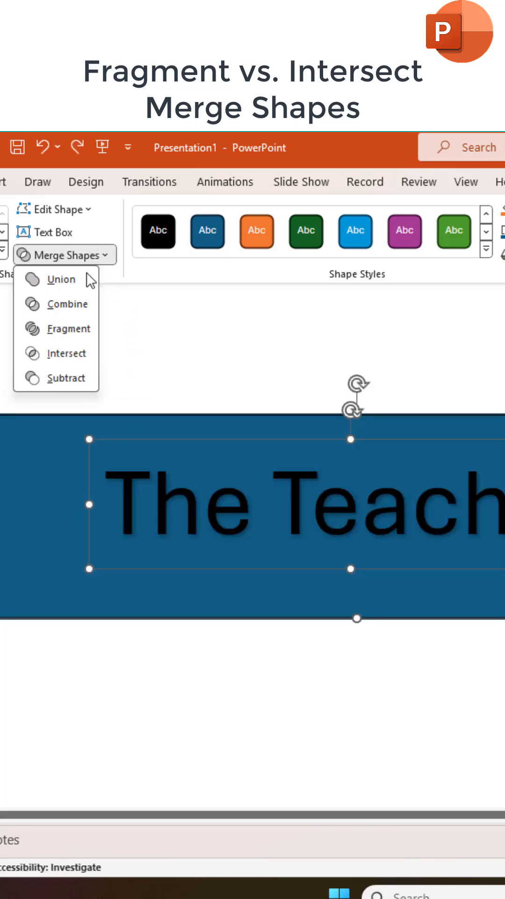